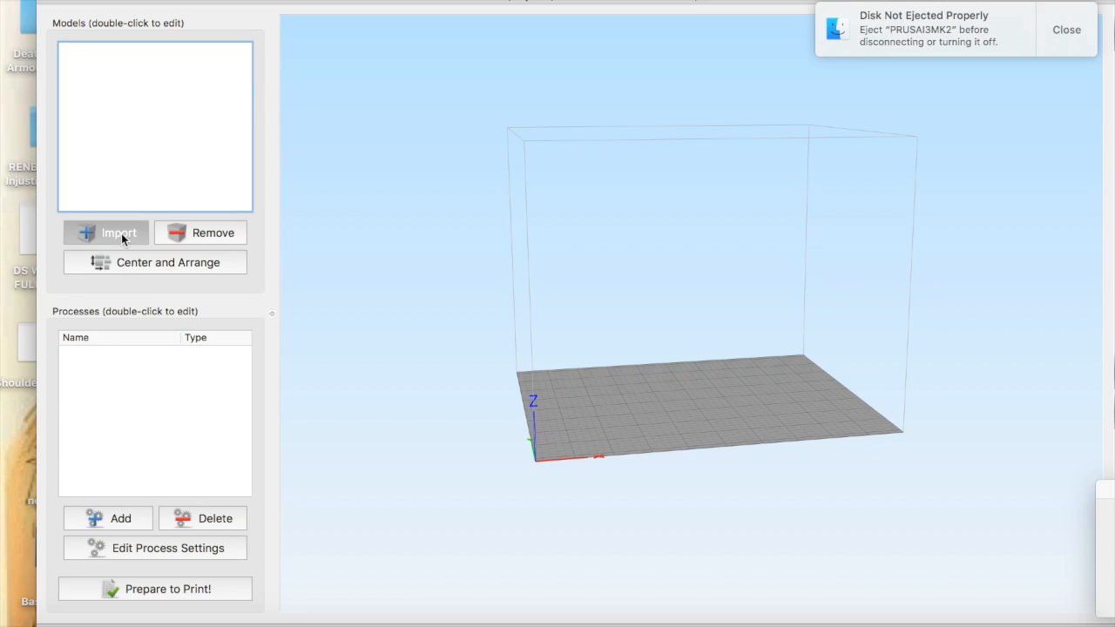
Import the Jaw 1 .obj file, found by searching 'jaw 1' in the file dialog
left_click(118, 234)
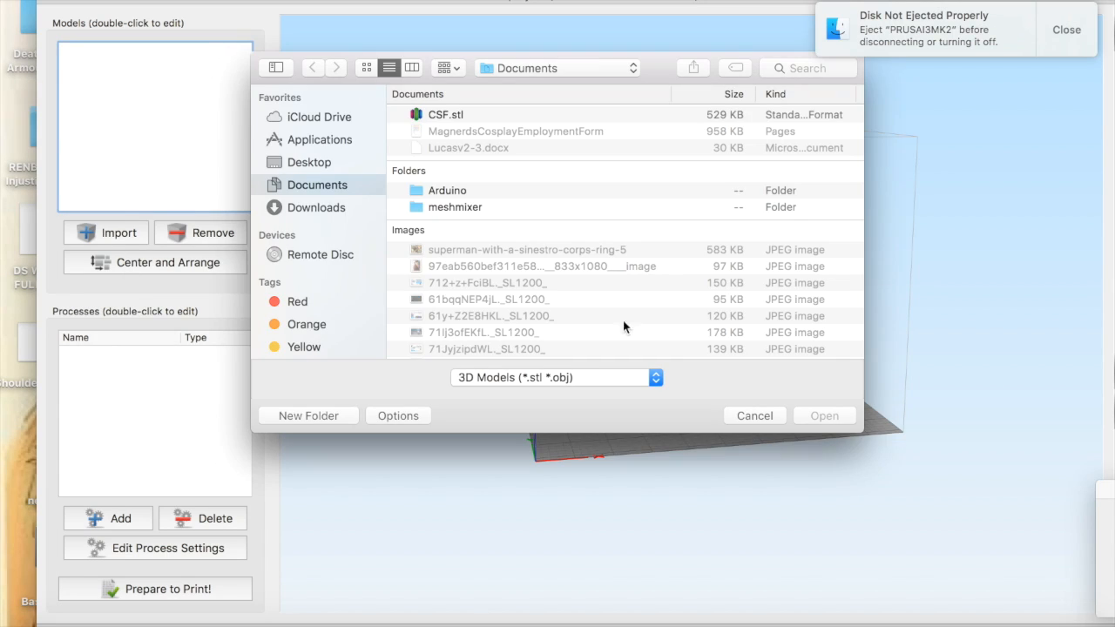
left_click(805, 68)
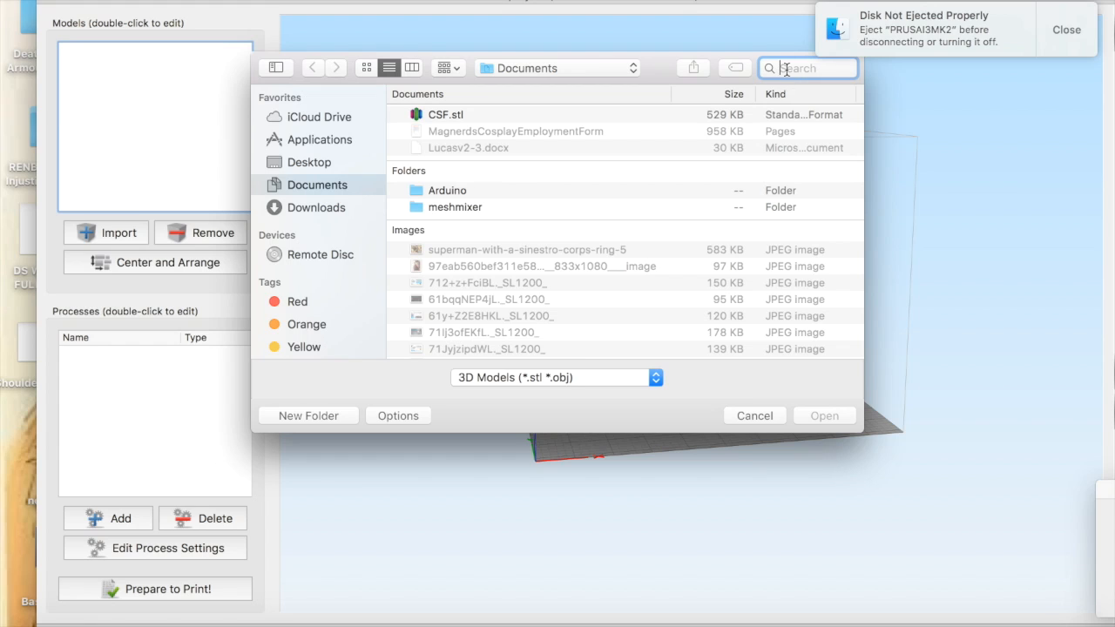
type("jaw 1")
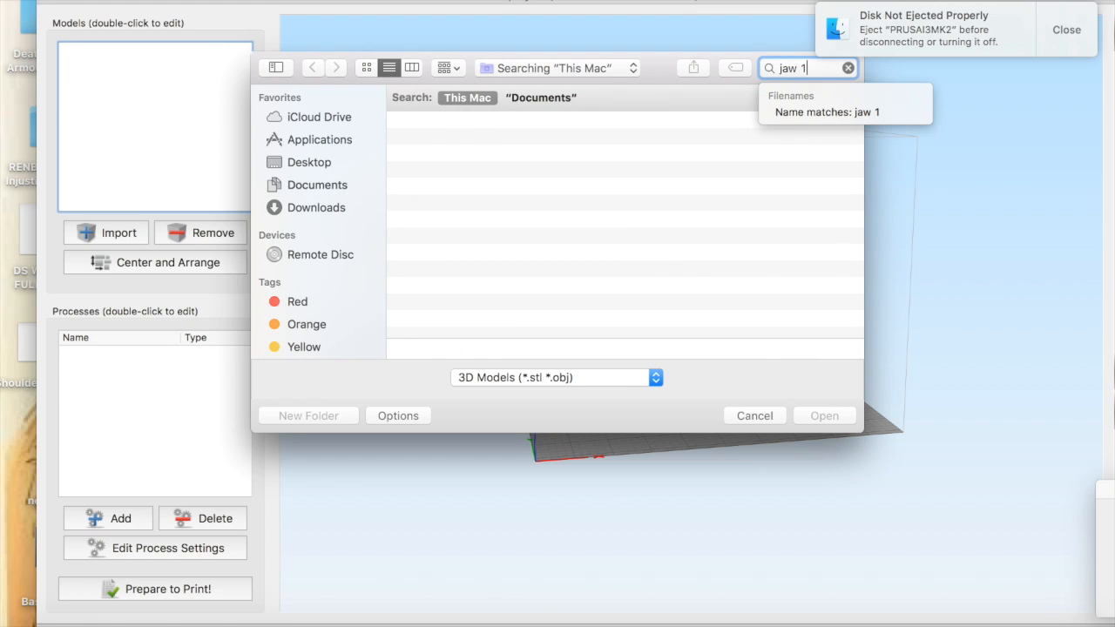
left_click(829, 111)
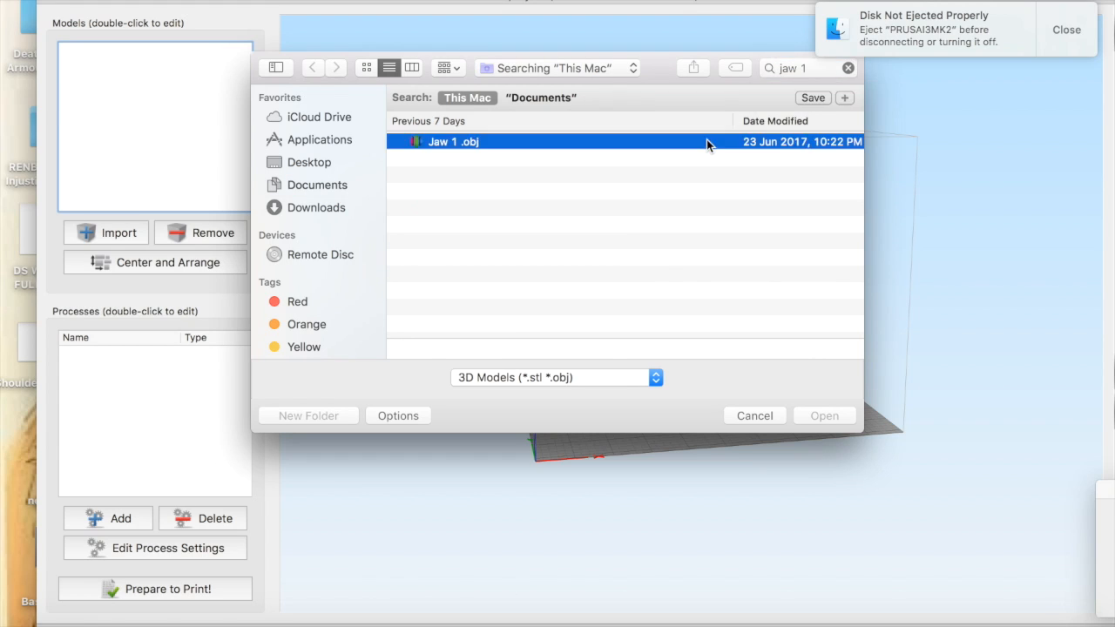
left_click(824, 415)
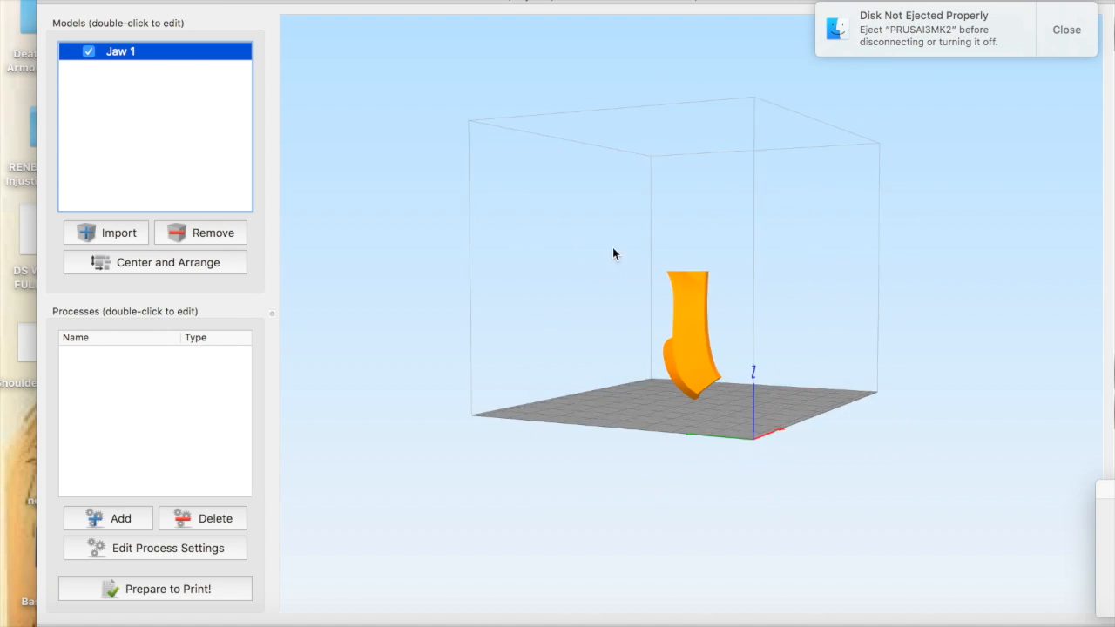
left_click_drag(613, 254, 645, 205)
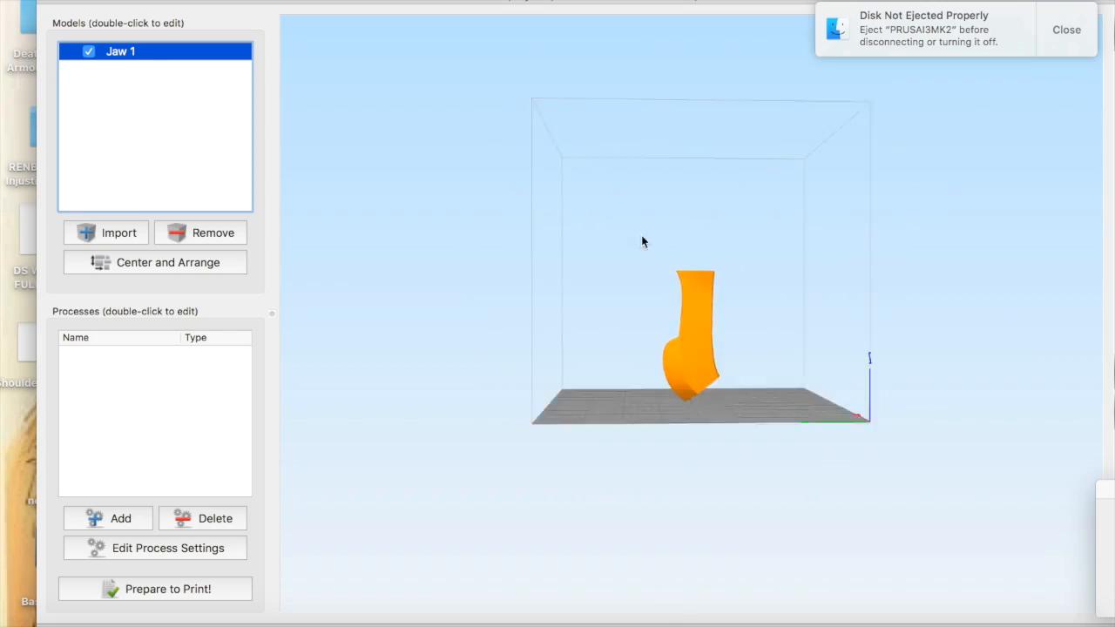
left_click_drag(645, 244, 688, 313)
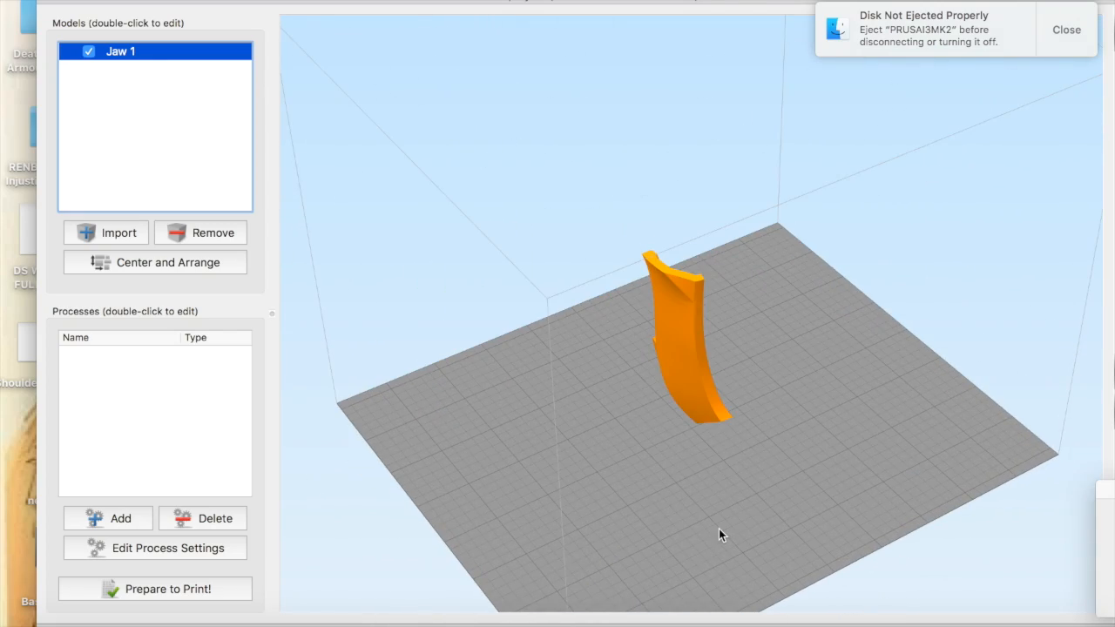
mouse_move(664, 273)
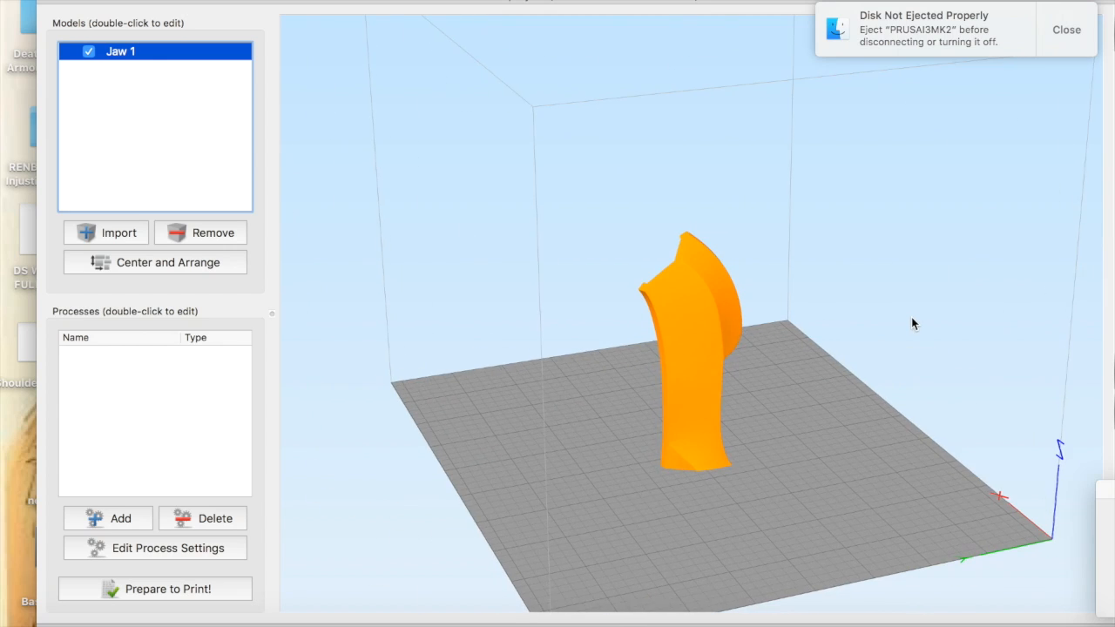
left_click_drag(913, 323, 721, 264)
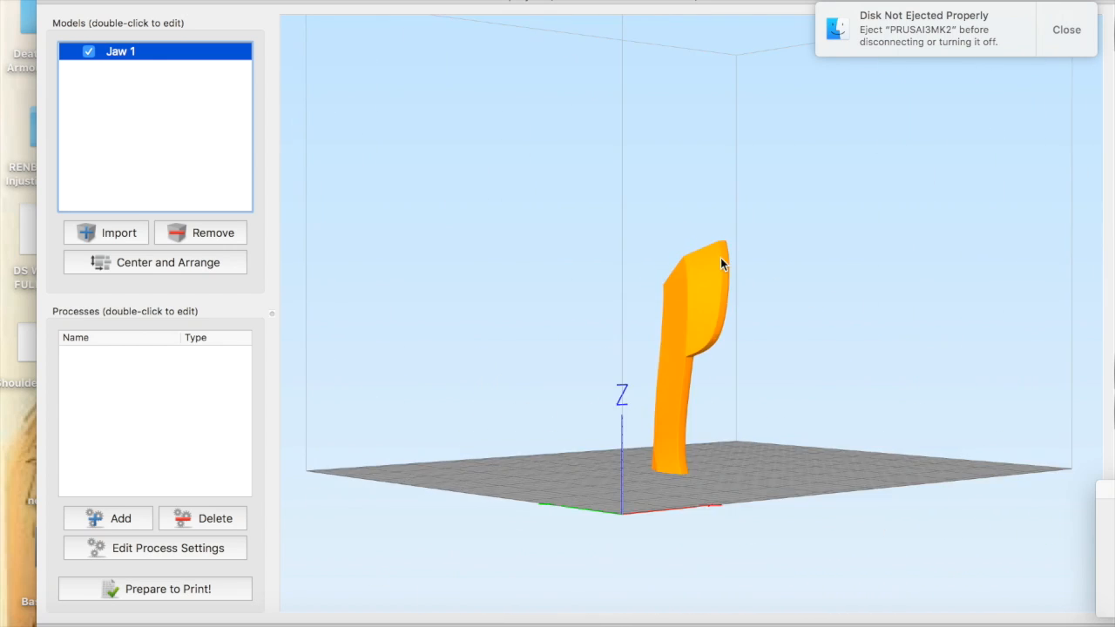
left_click_drag(723, 265, 557, 554)
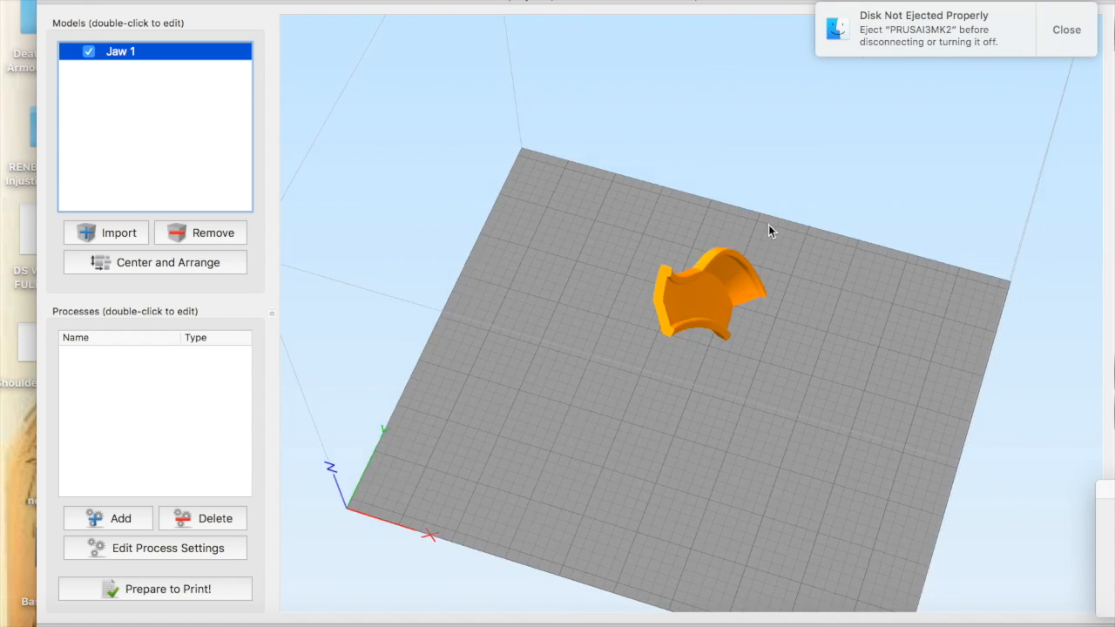
left_click(154, 261)
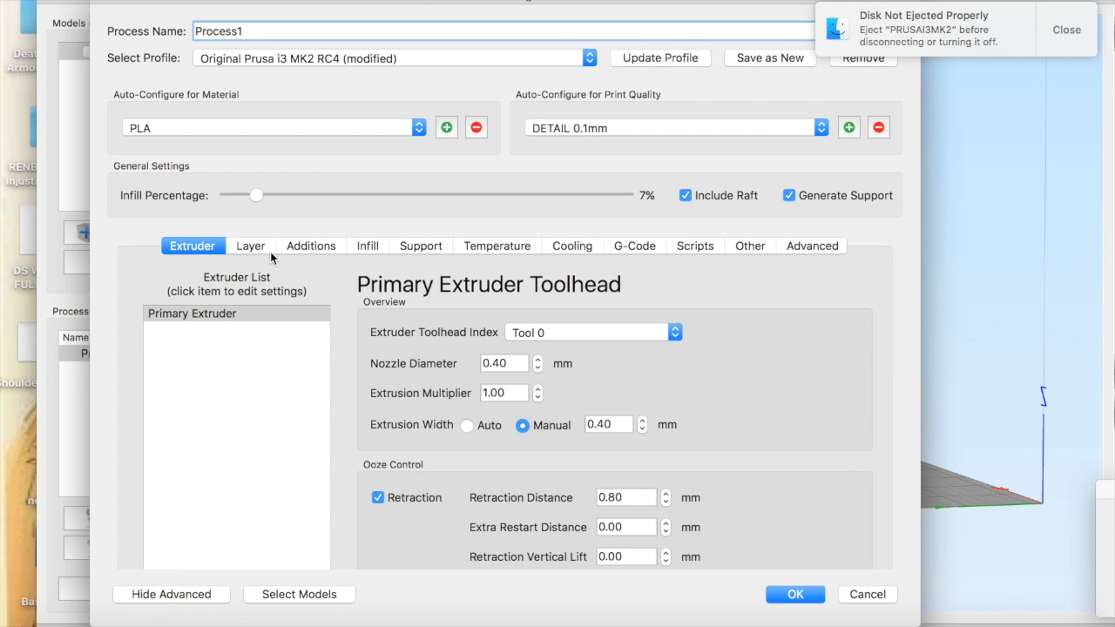
mouse_move(324, 247)
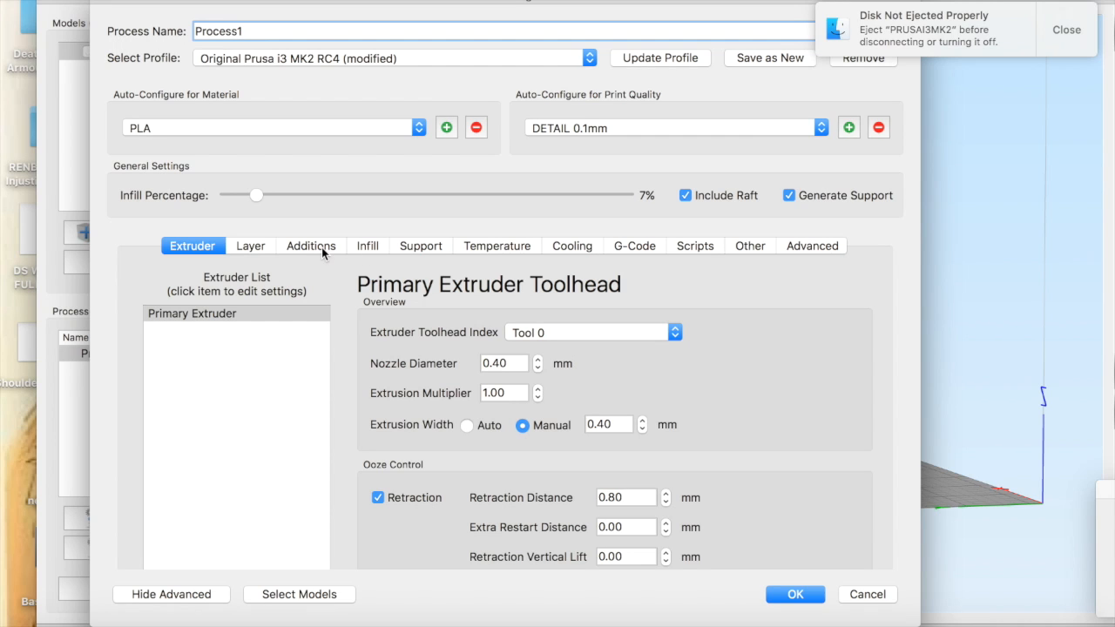
mouse_move(304, 249)
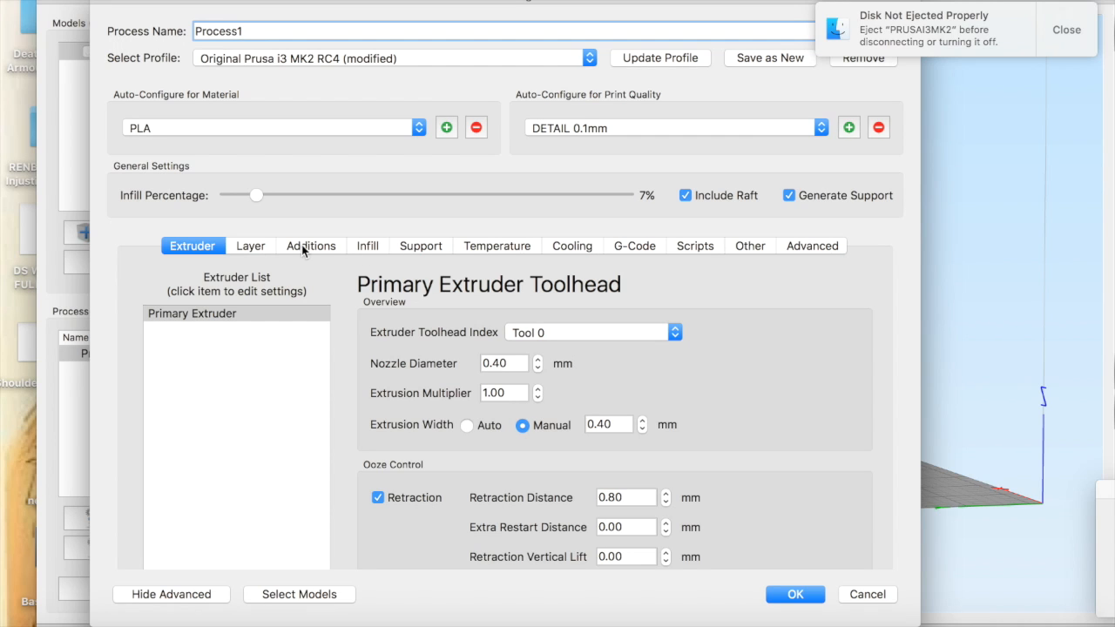
Set Raft Layers to 1 in the Additions settings and confirm the process
left_click(310, 244)
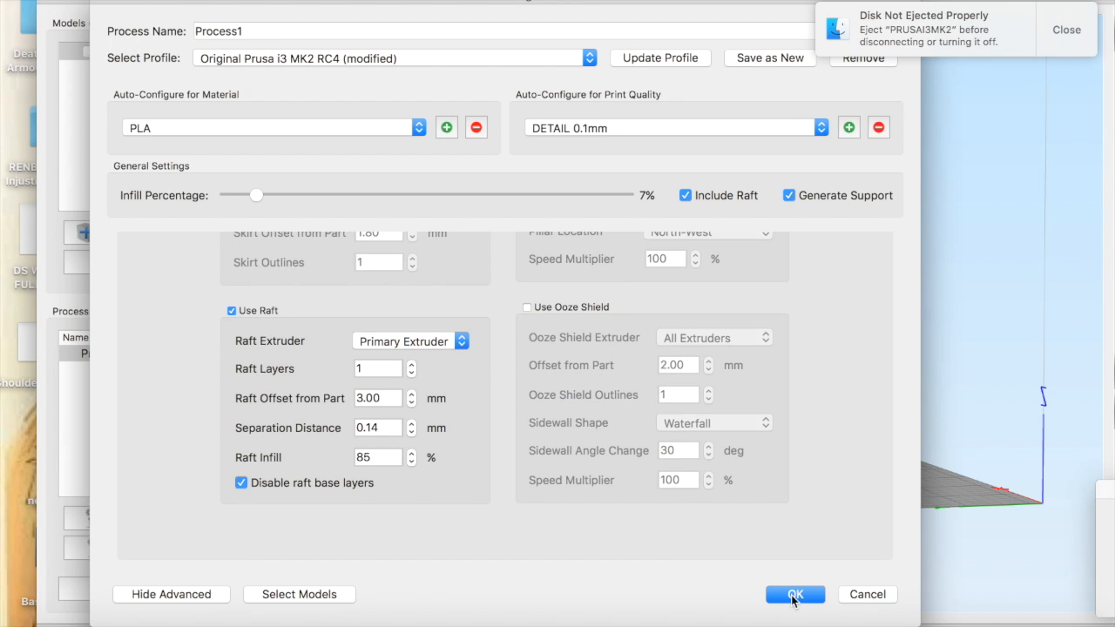
left_click(795, 594)
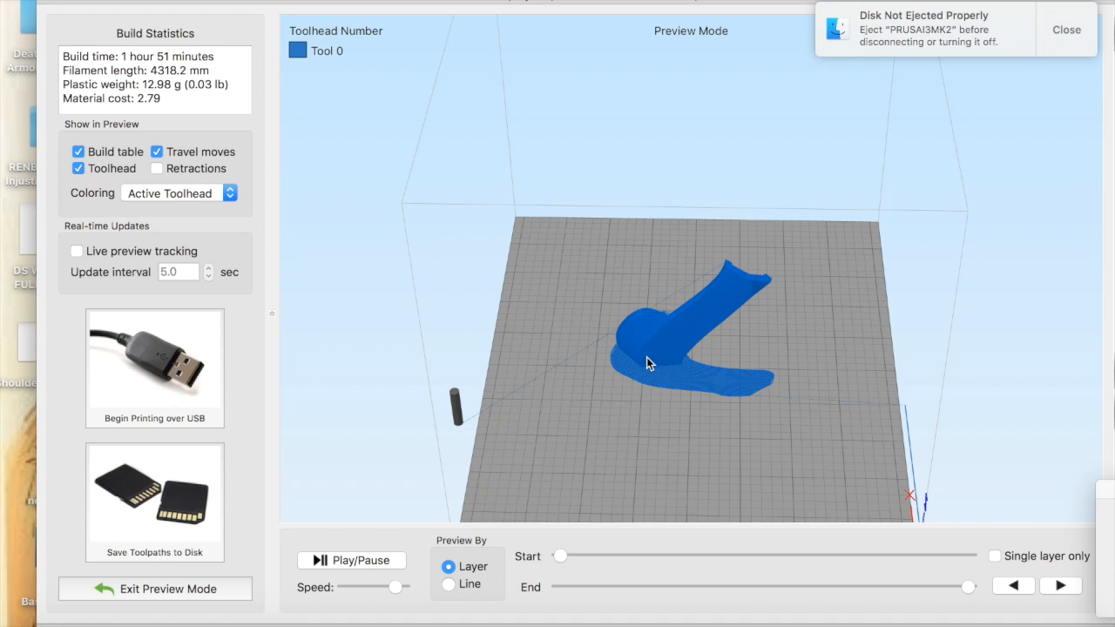
mouse_move(626, 436)
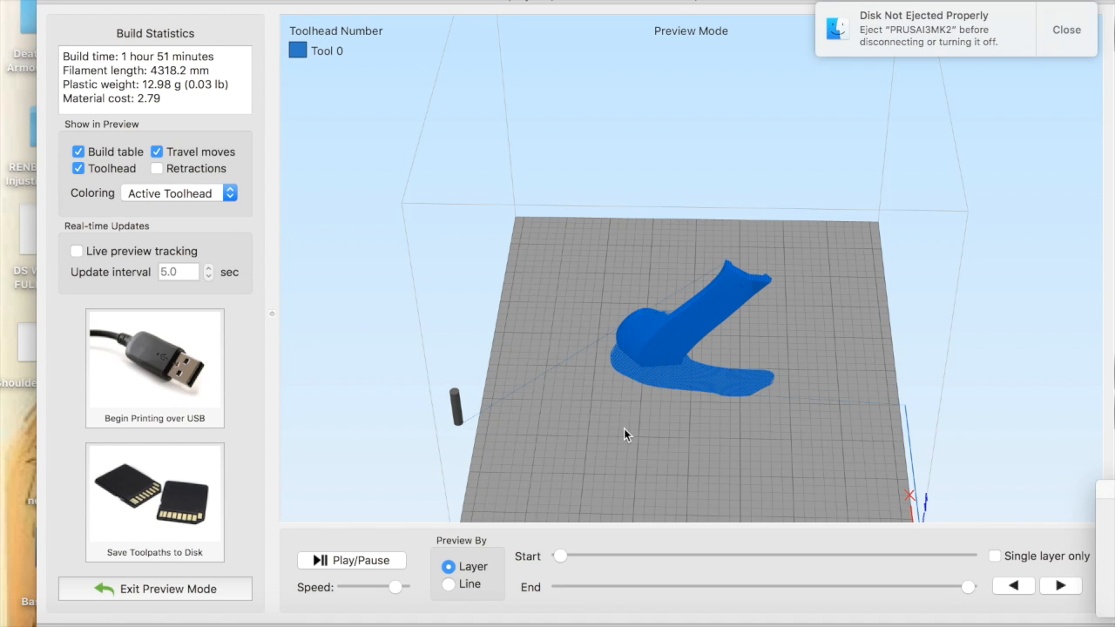
Orbit the sliced toolpath preview to inspect the toolpaths and the raft underneath
left_click_drag(624, 436, 642, 348)
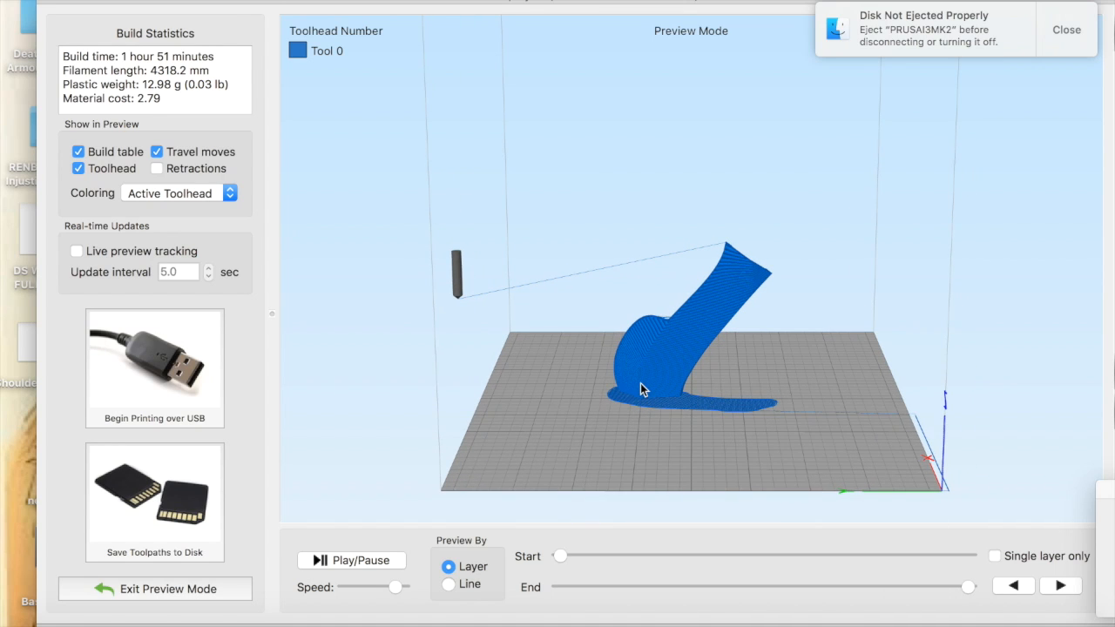
left_click_drag(641, 389, 742, 393)
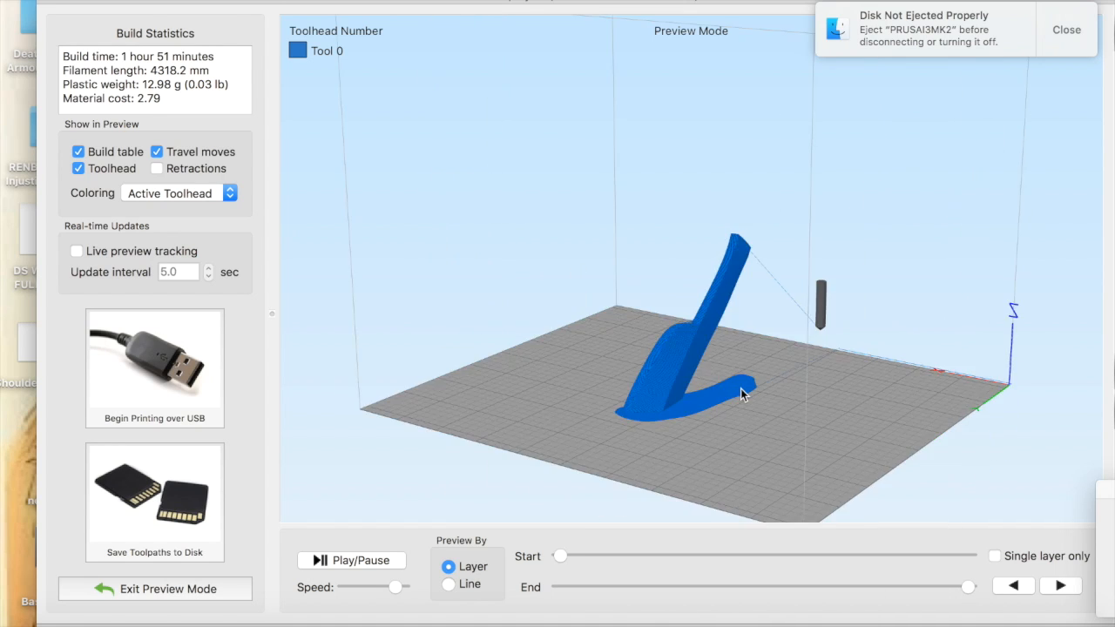
mouse_move(728, 387)
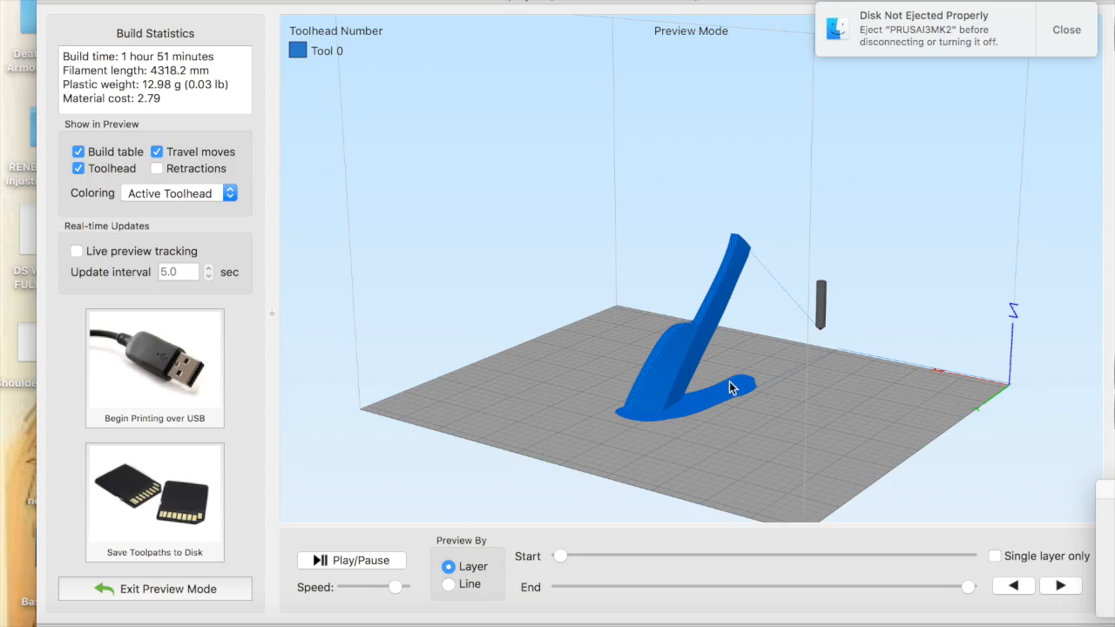